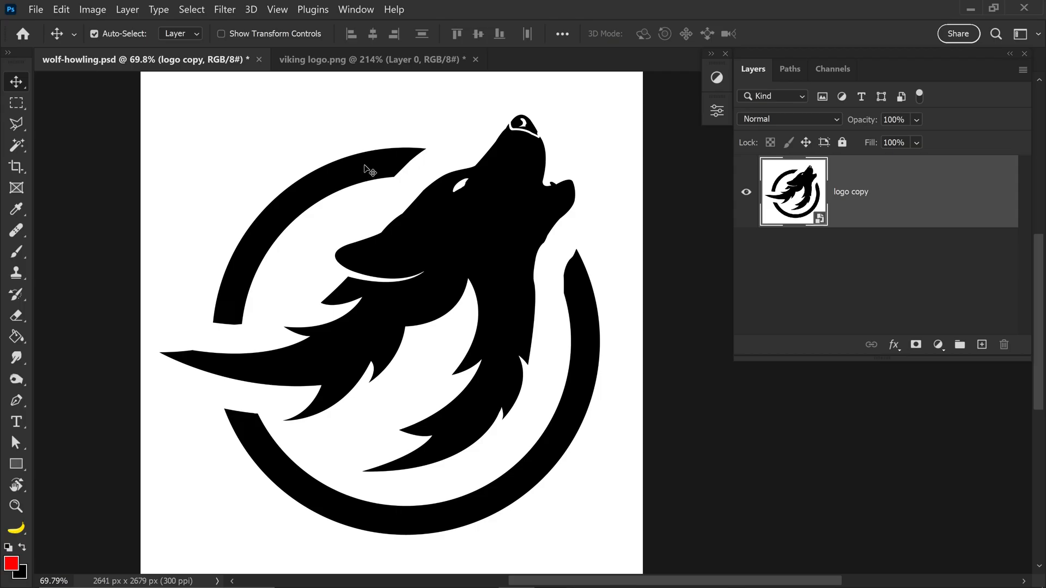
mouse_move(60, 10)
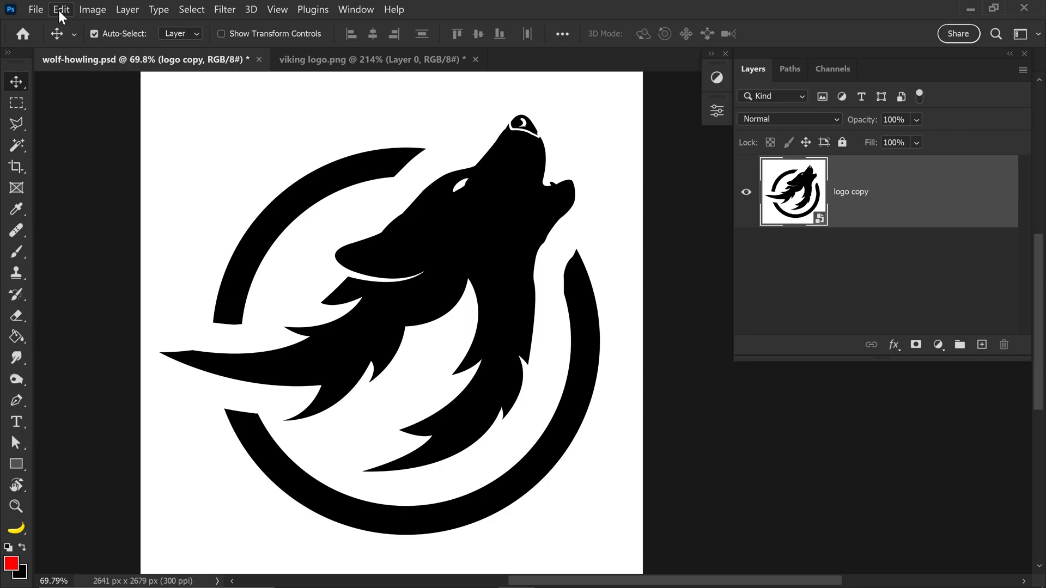
Step: Confirm Enable Content-Aware Tracing Tool is checked in Preferences > Technology Previews and accept
click(61, 9)
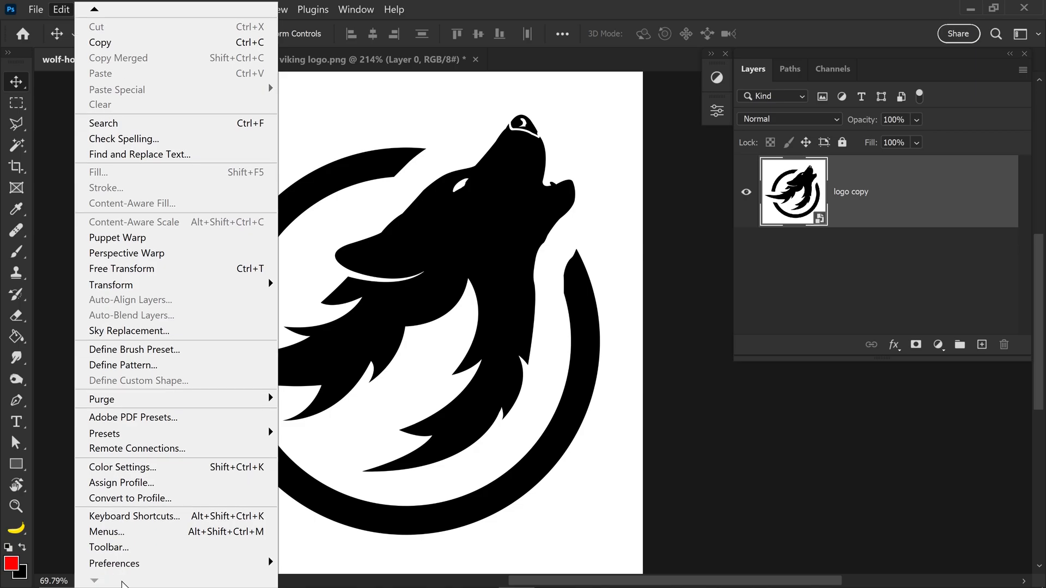
mouse_move(114, 563)
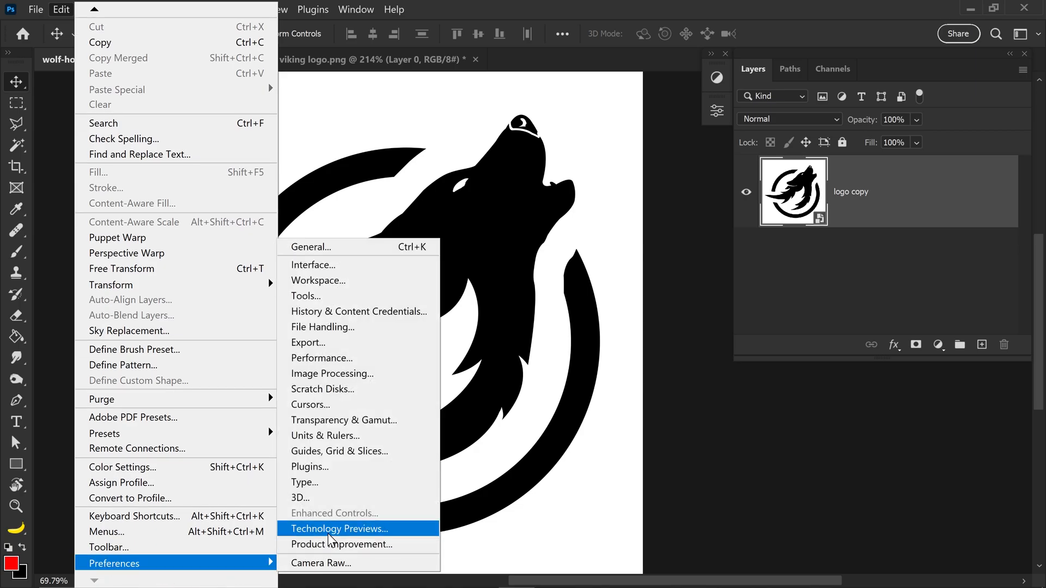
click(339, 529)
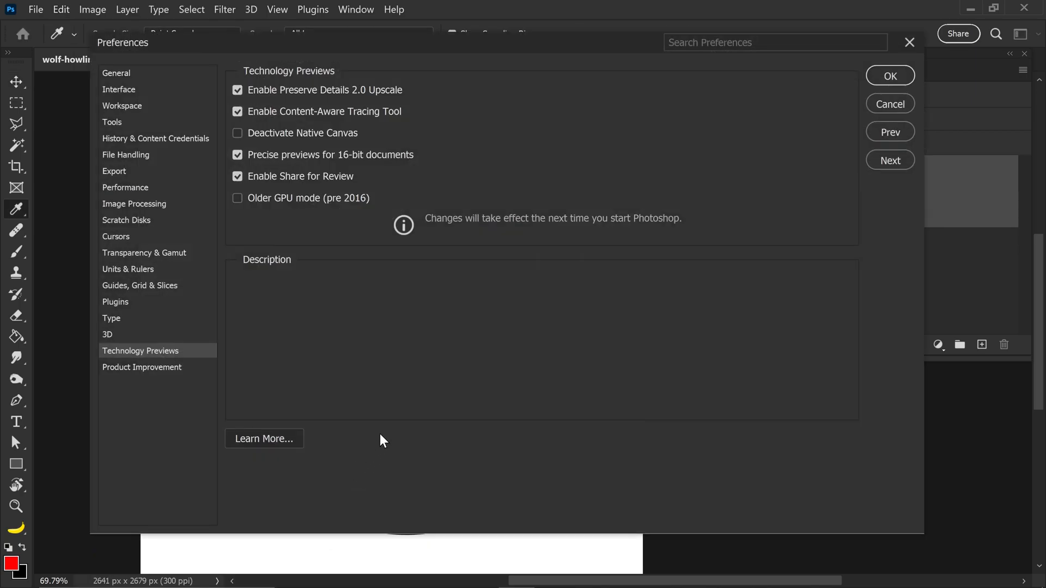
mouse_move(331, 116)
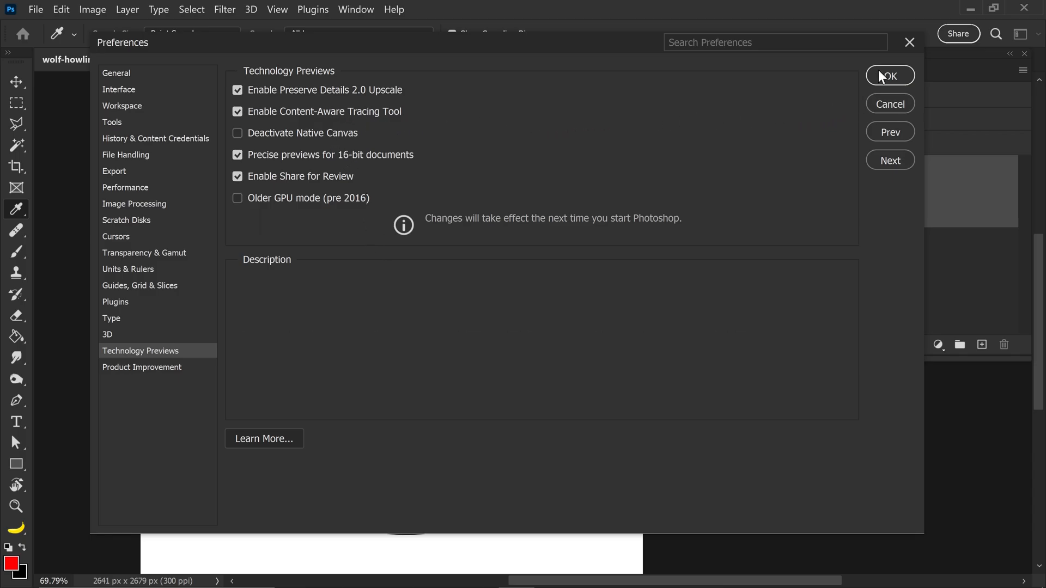
click(891, 75)
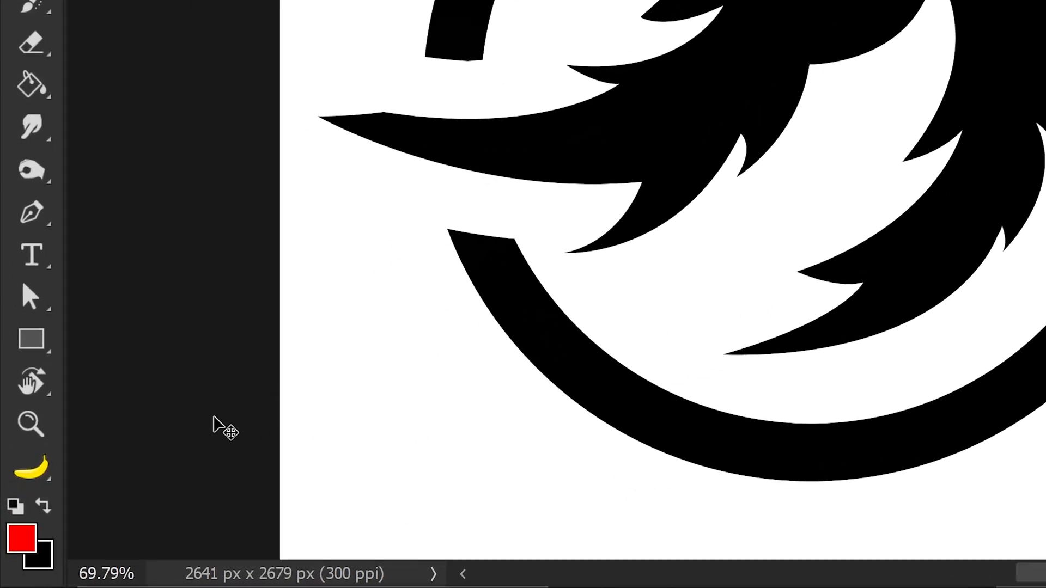
mouse_move(31, 475)
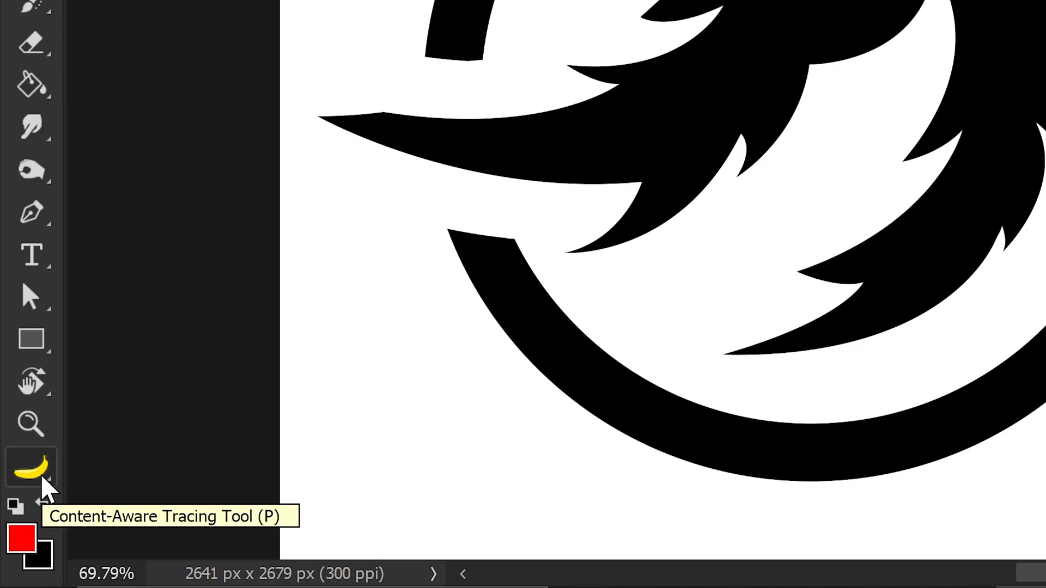
Step: Activate the Content-Aware Tracing Tool with mode Shape and Tracing set to Detailed
click(31, 466)
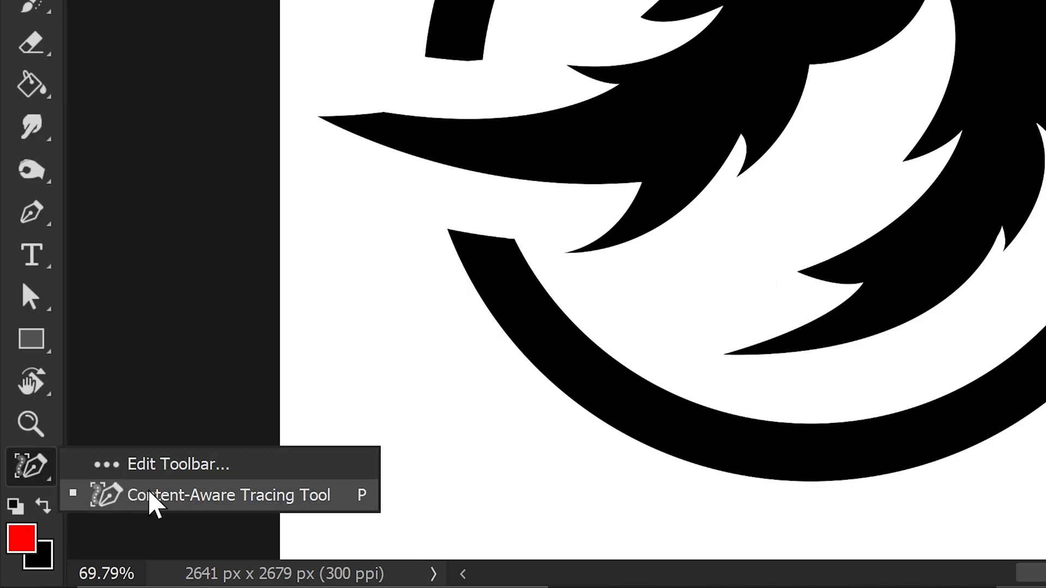
click(227, 496)
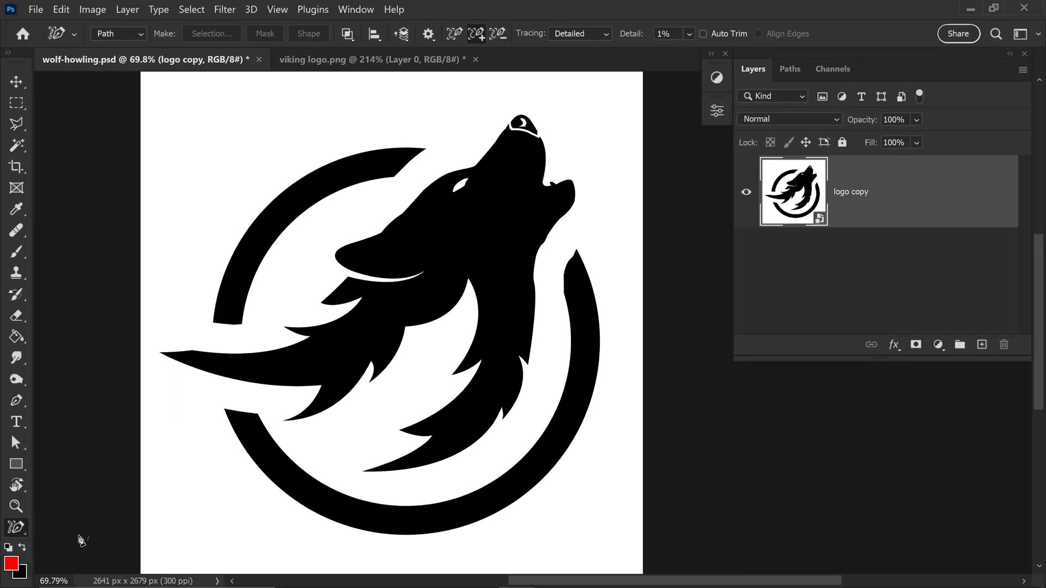
mouse_move(91, 538)
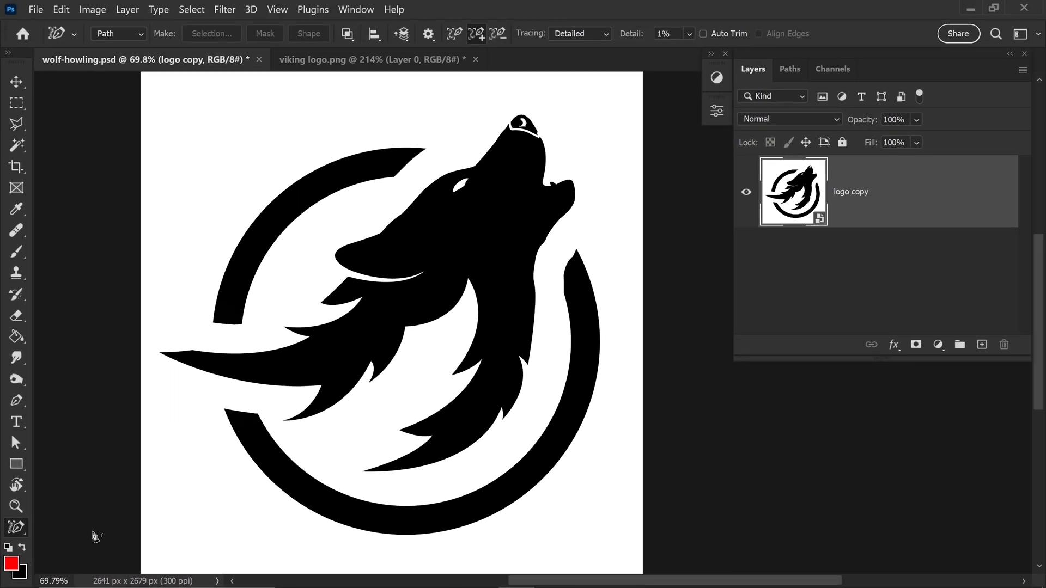
mouse_move(246, 375)
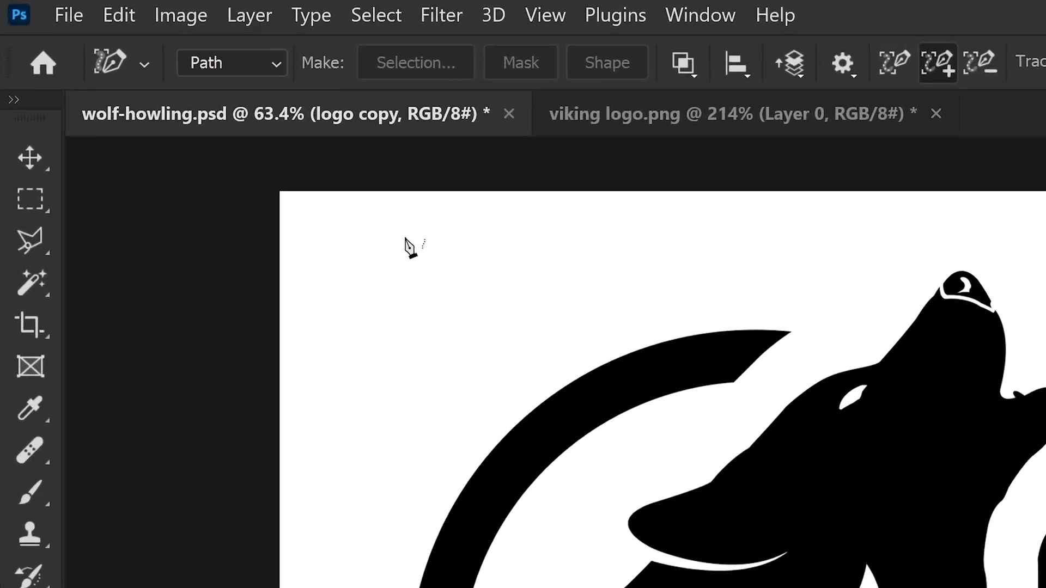
click(231, 63)
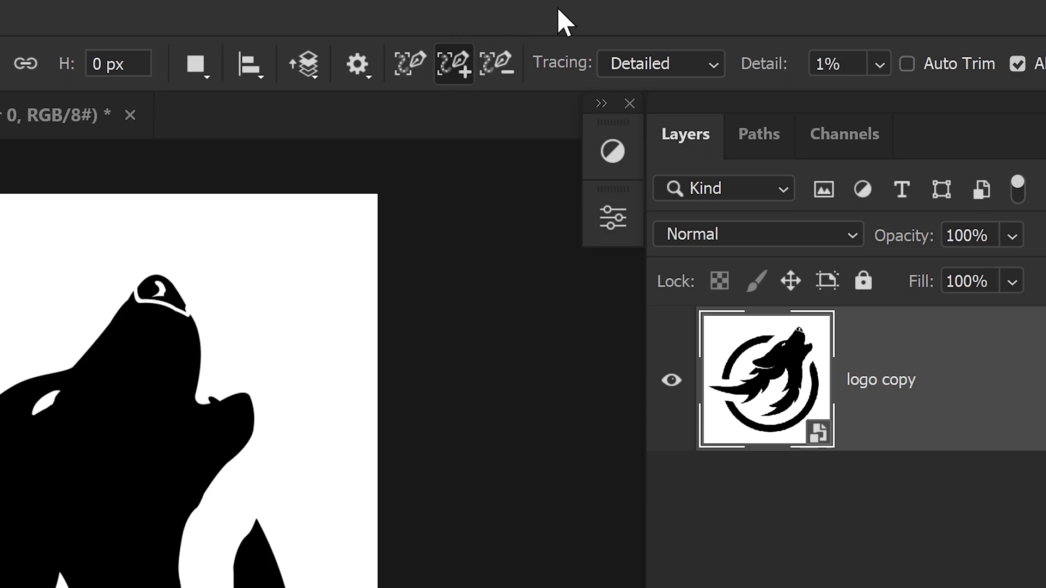
click(659, 63)
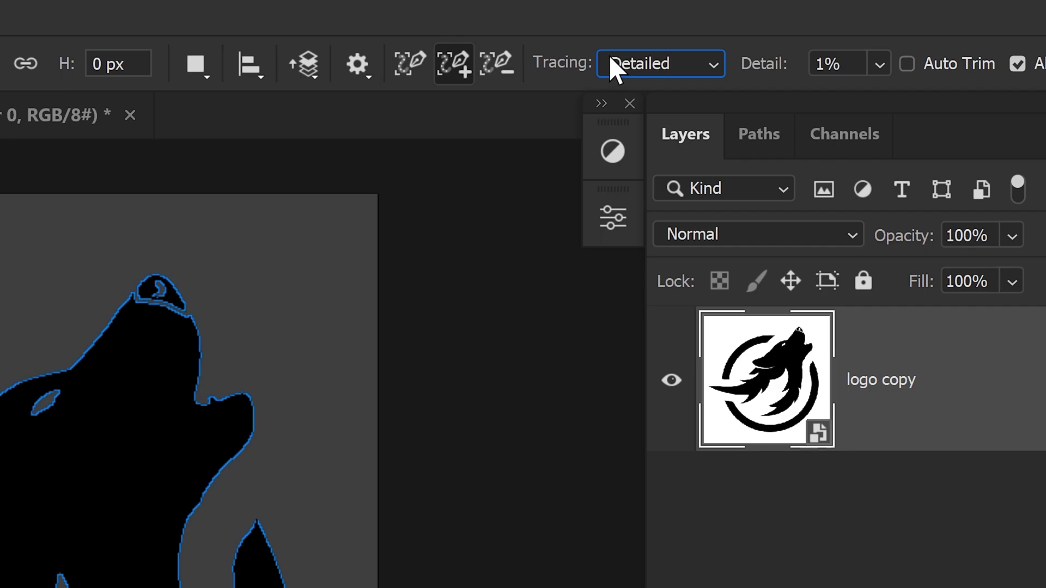
mouse_move(898, 74)
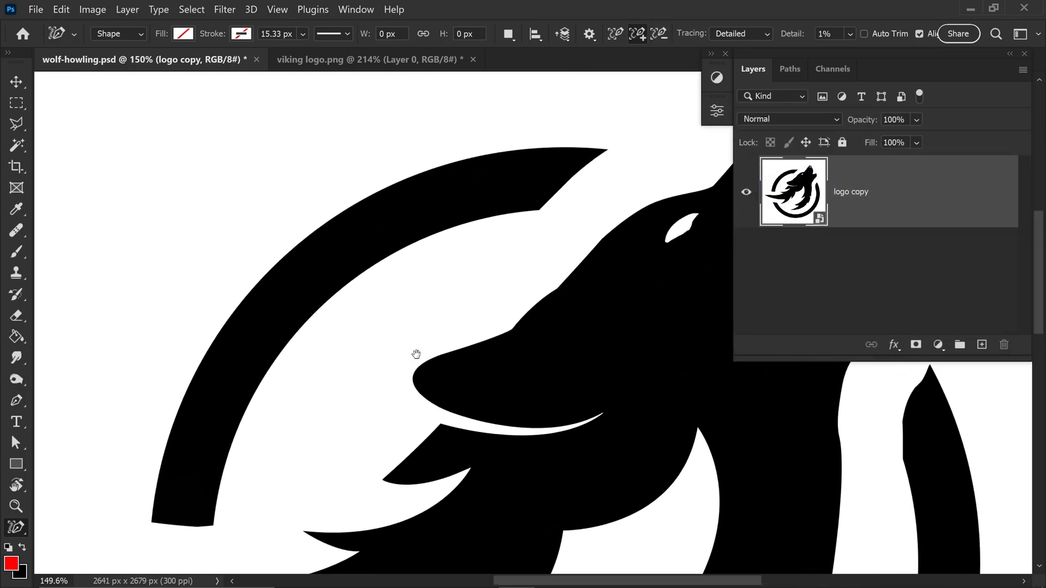
Step: Trace the upper ring arc into Shape 1 and fill it black
click(377, 266)
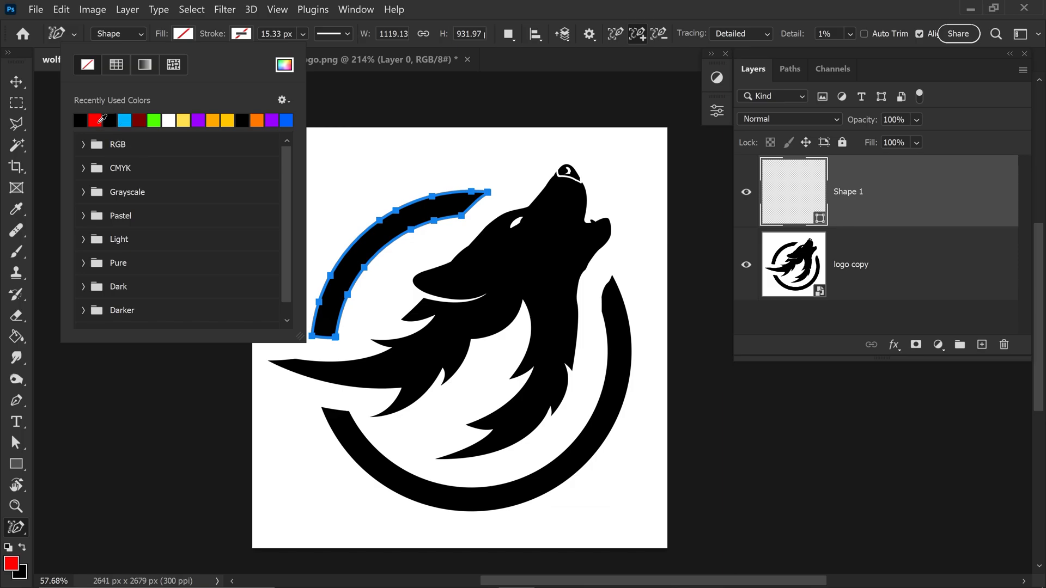
click(83, 120)
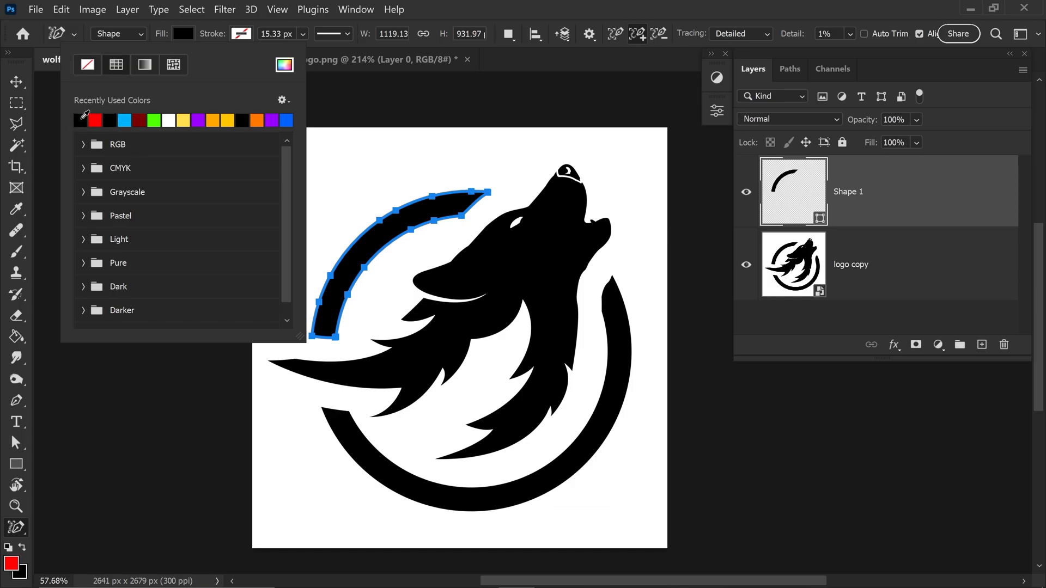
mouse_move(804, 185)
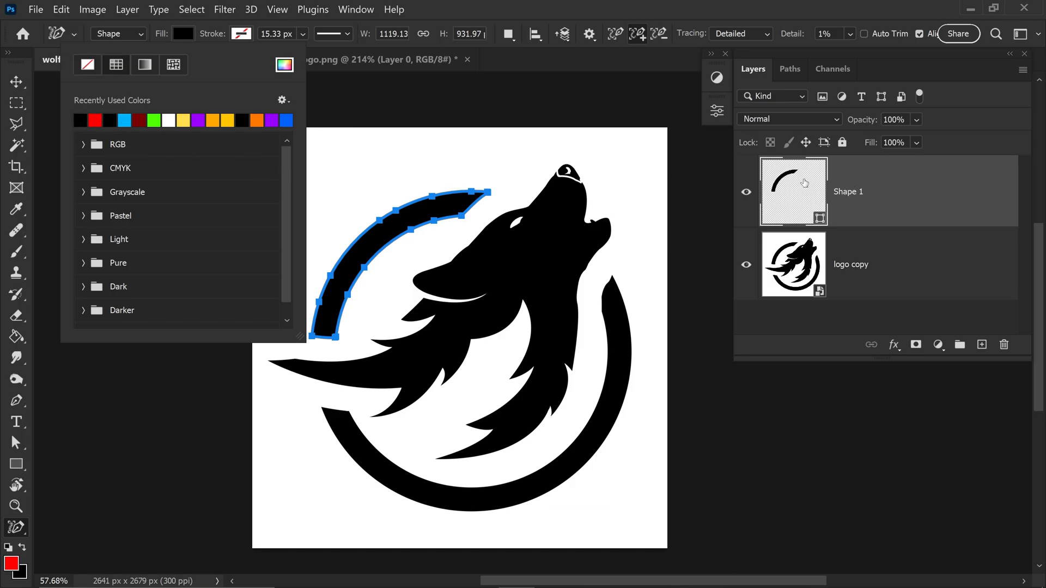
mouse_move(621, 57)
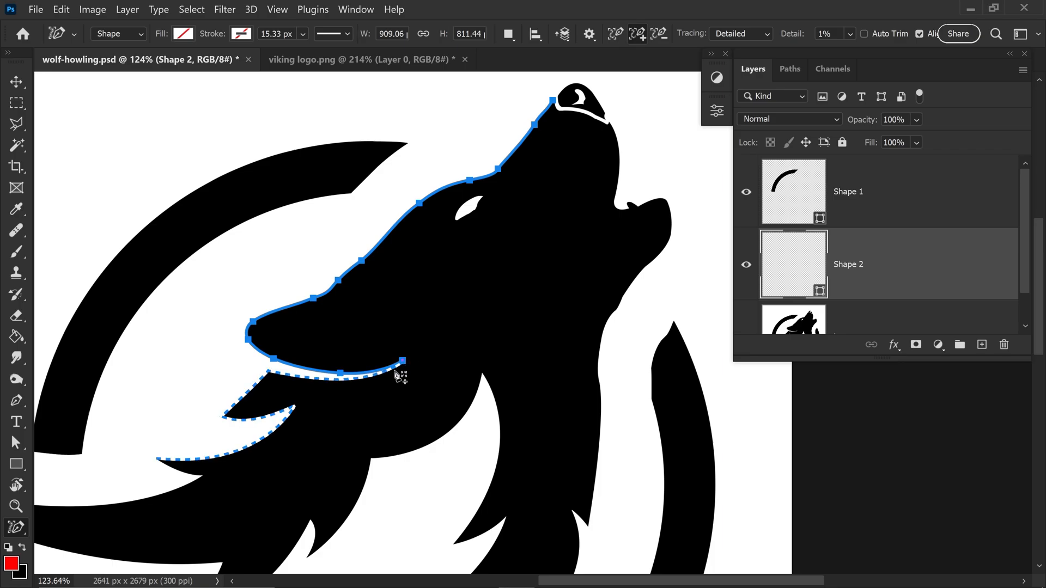
mouse_move(370, 386)
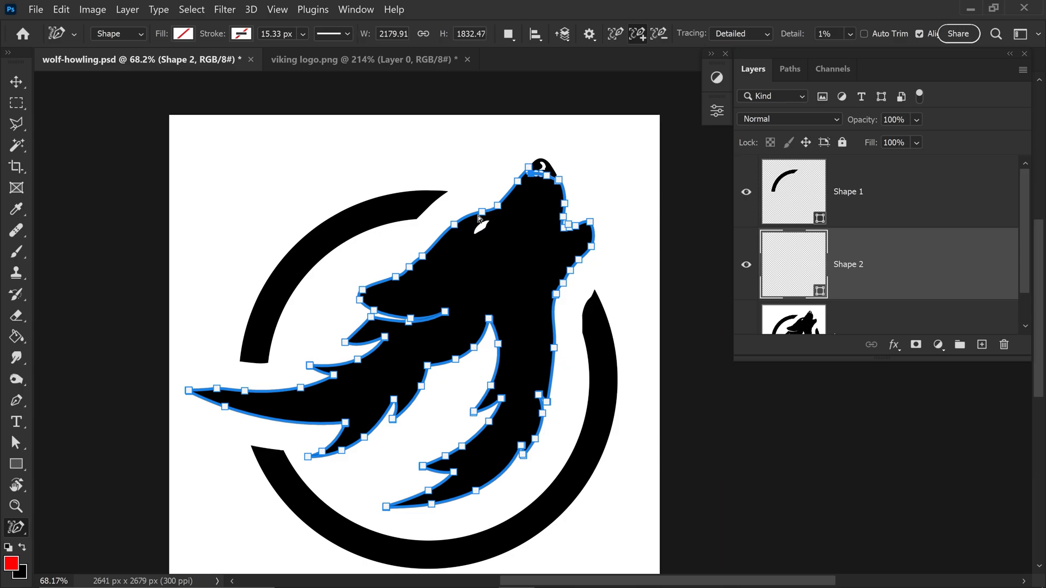
mouse_move(429, 166)
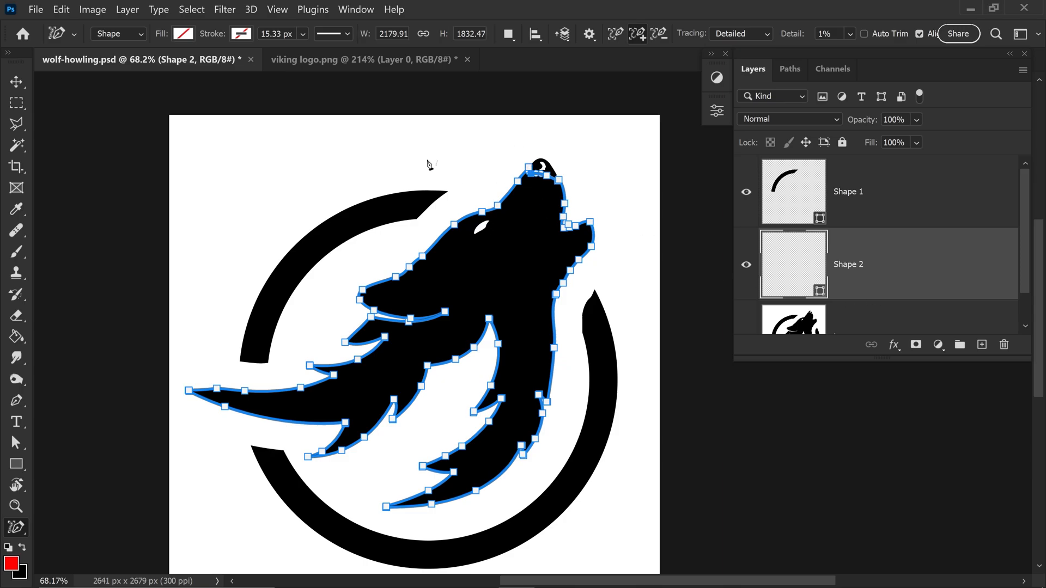
Step: Fill the wolf head Shape 2 black and merge it with the eye via Layer > Merge Shapes
click(182, 33)
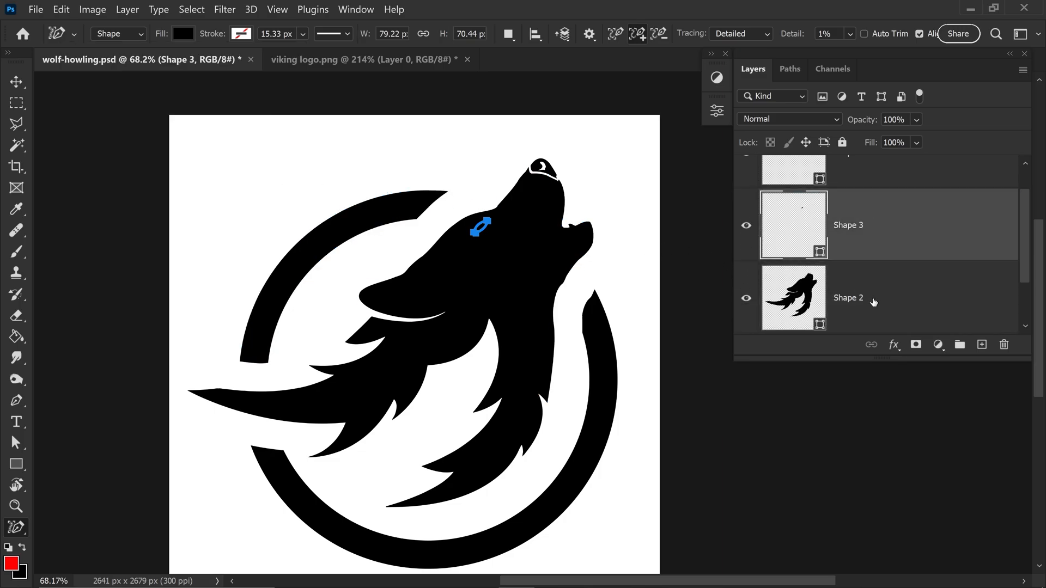
mouse_move(884, 295)
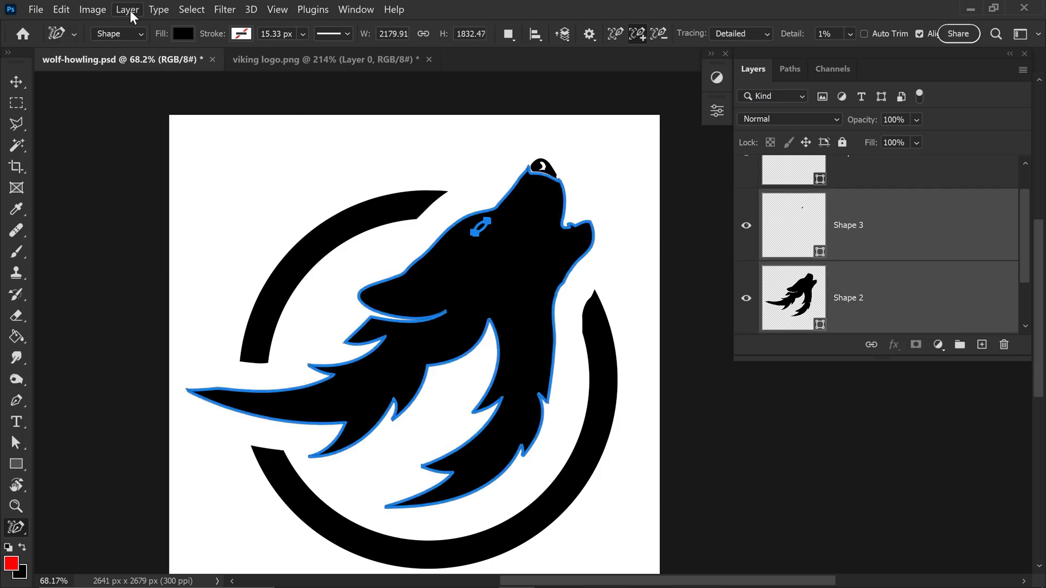
click(127, 9)
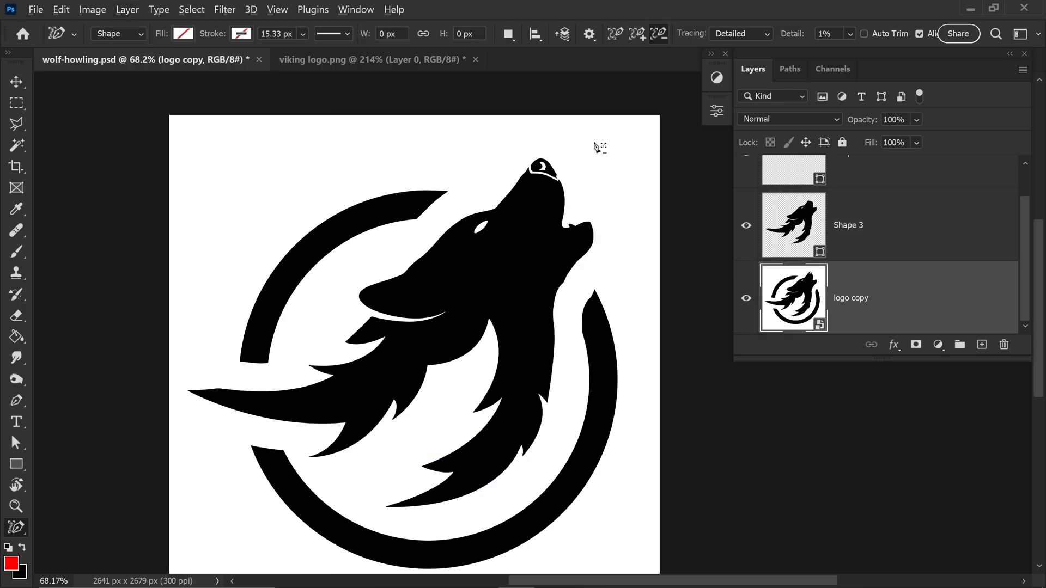
Step: Trace the nose detail, nose crescent (Shape 5) and lower ring arc (Shape 6) as black shapes
click(183, 33)
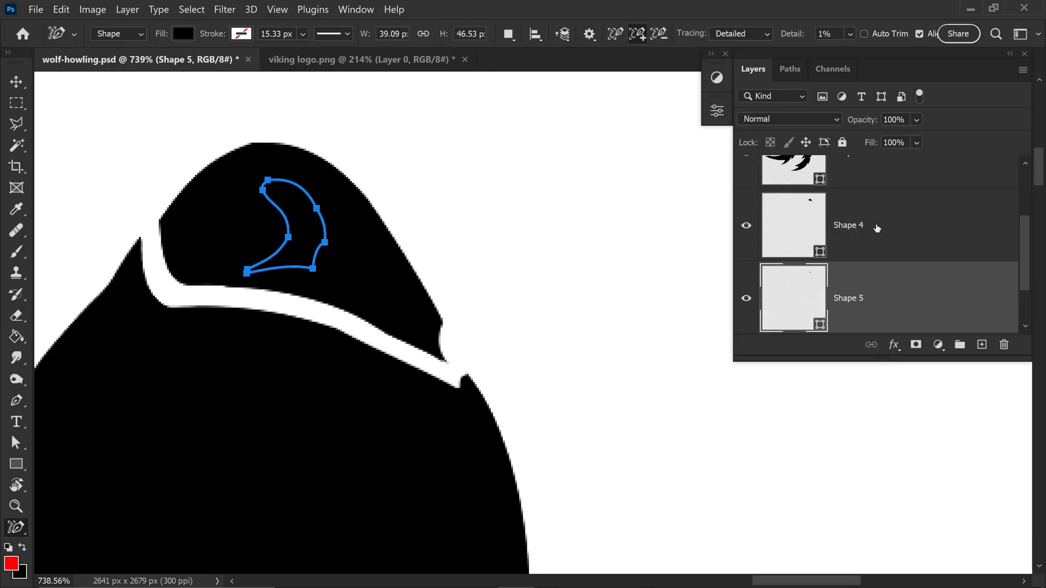
click(126, 9)
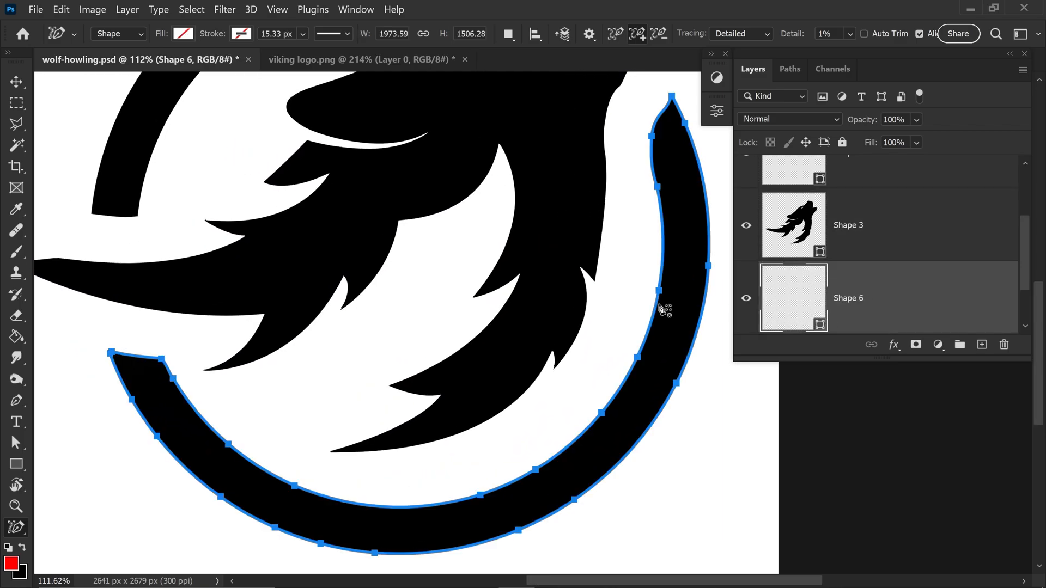
click(180, 32)
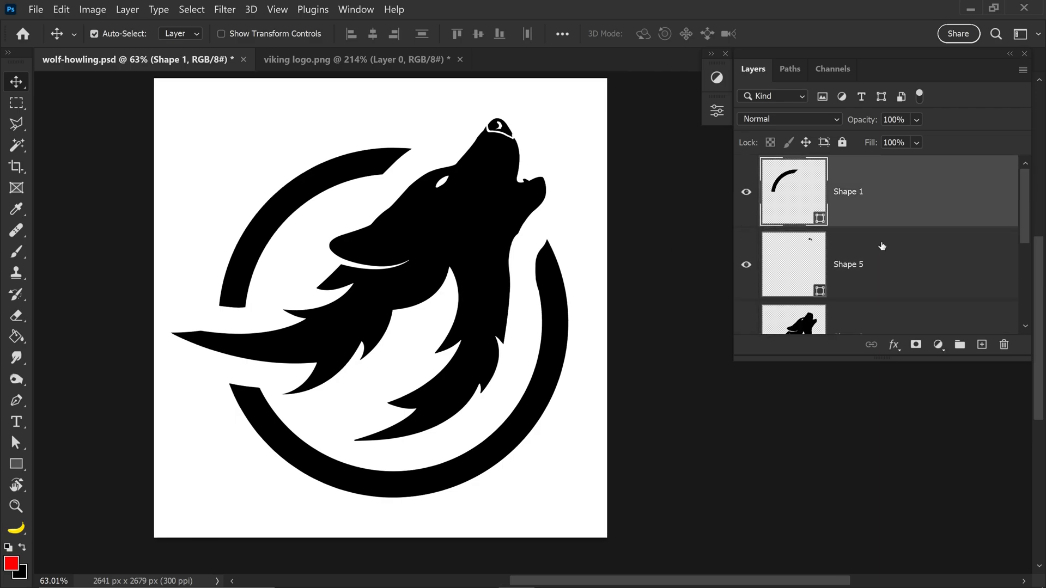
scroll(down, 3)
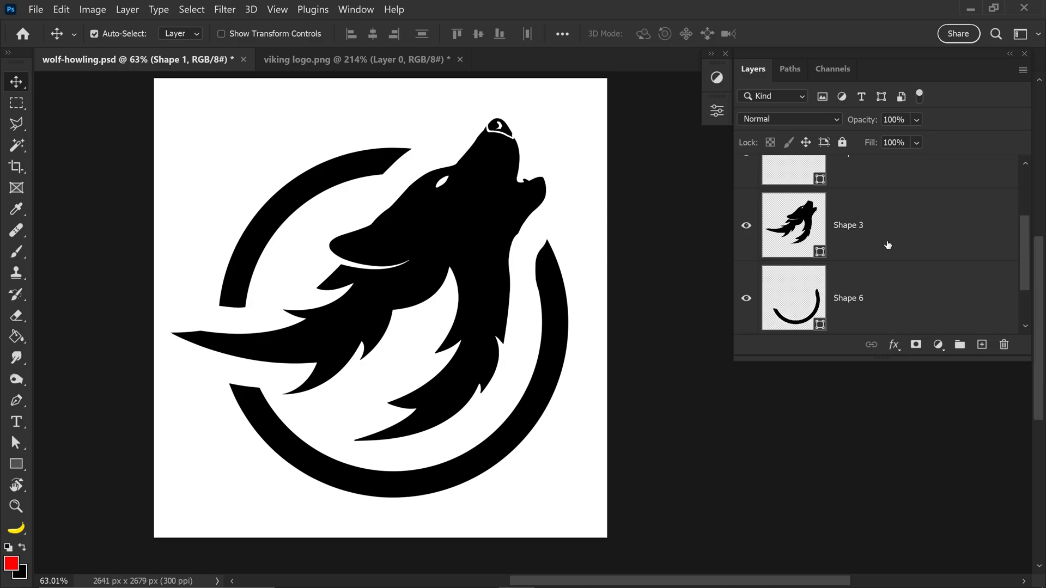
Step: Hide the original logo copy layer so only the black wolf shapes remain on transparency
scroll(down, 3)
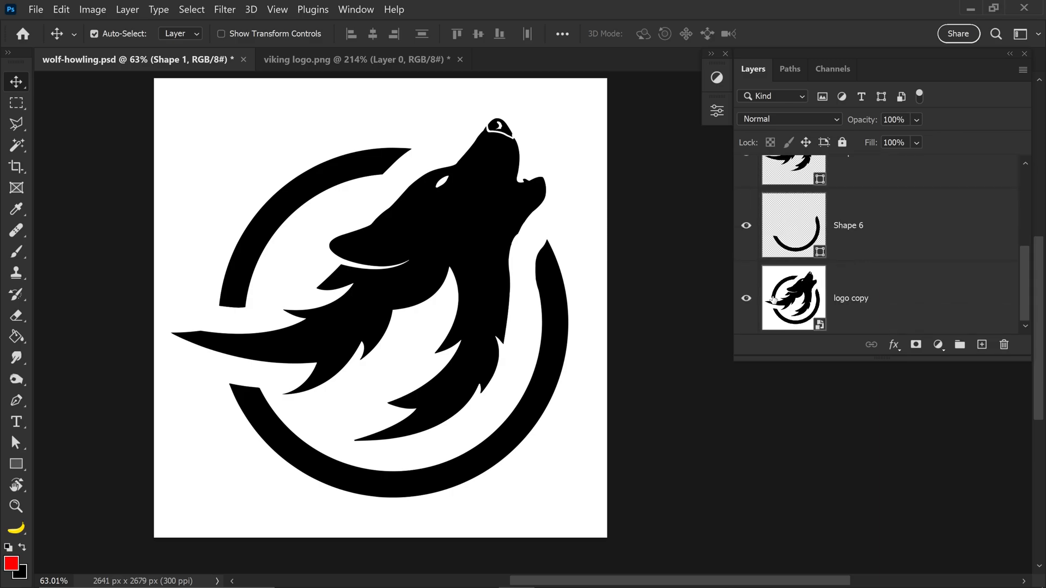
click(745, 298)
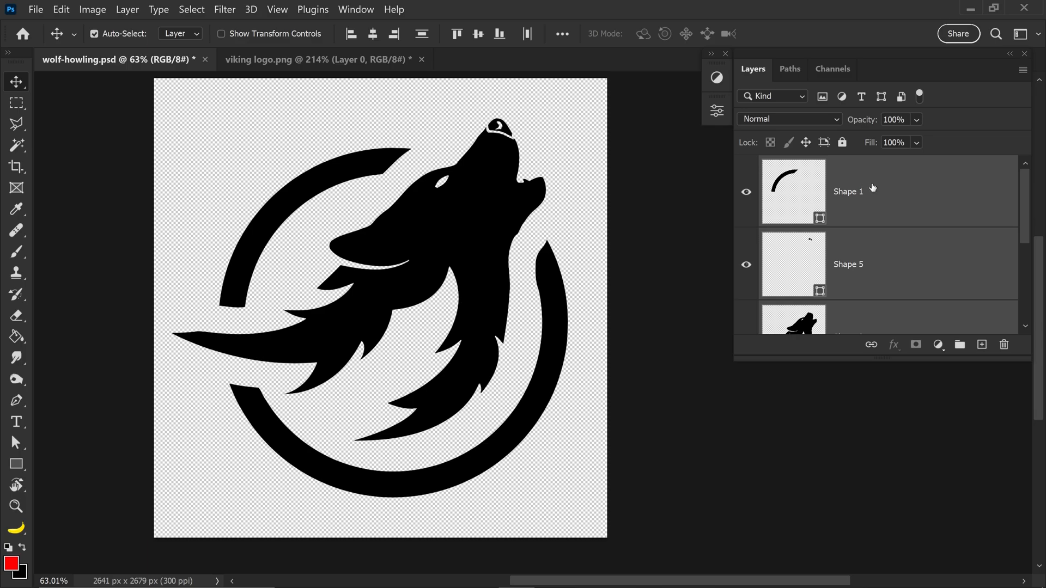
mouse_move(510, 240)
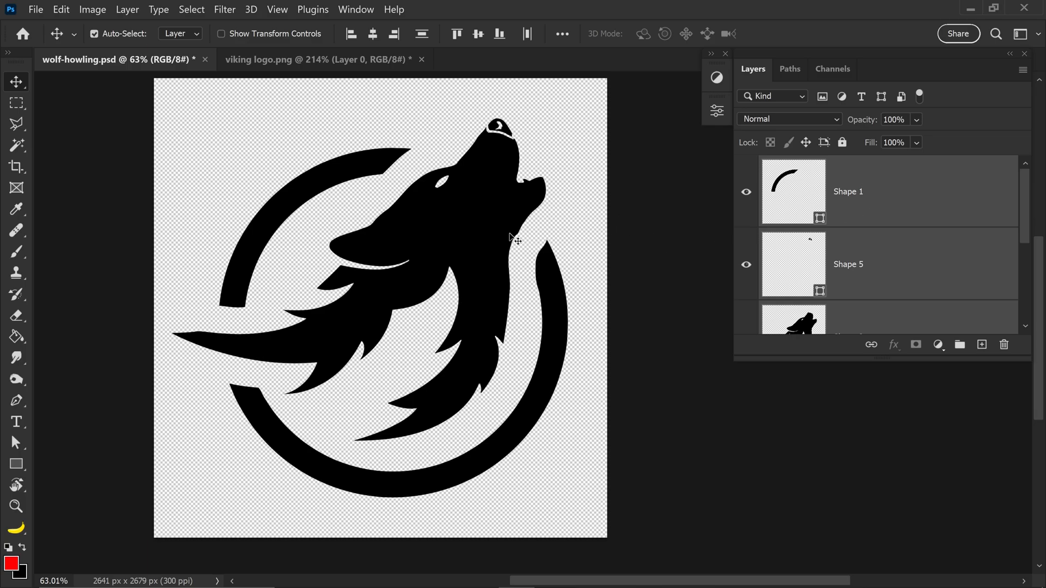
mouse_move(36, 545)
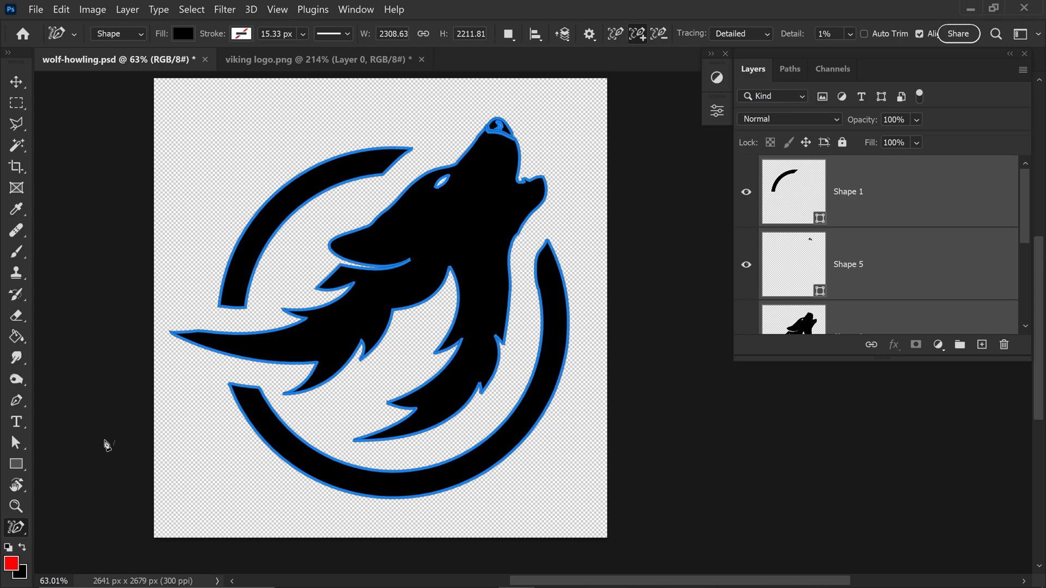
Step: Unite all wolf shapes into one Shape 1 layer, then bring up viking logo.png
click(122, 9)
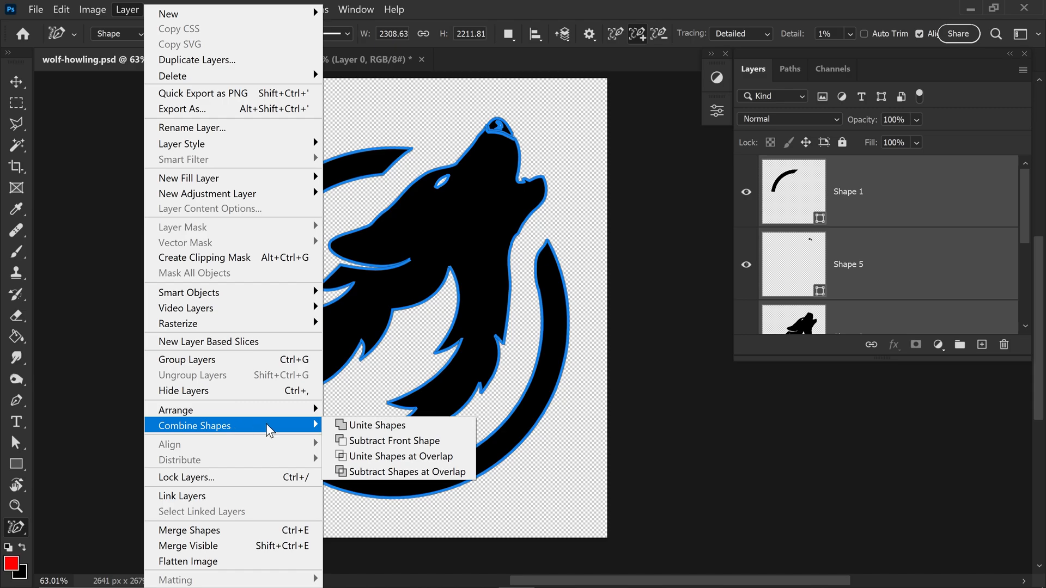
mouse_move(402, 476)
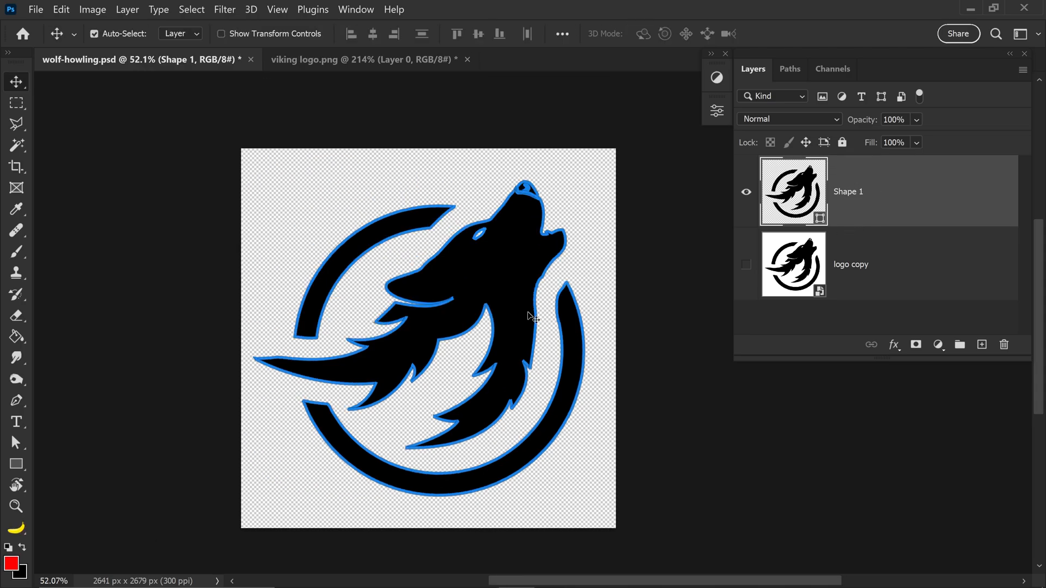
click(353, 60)
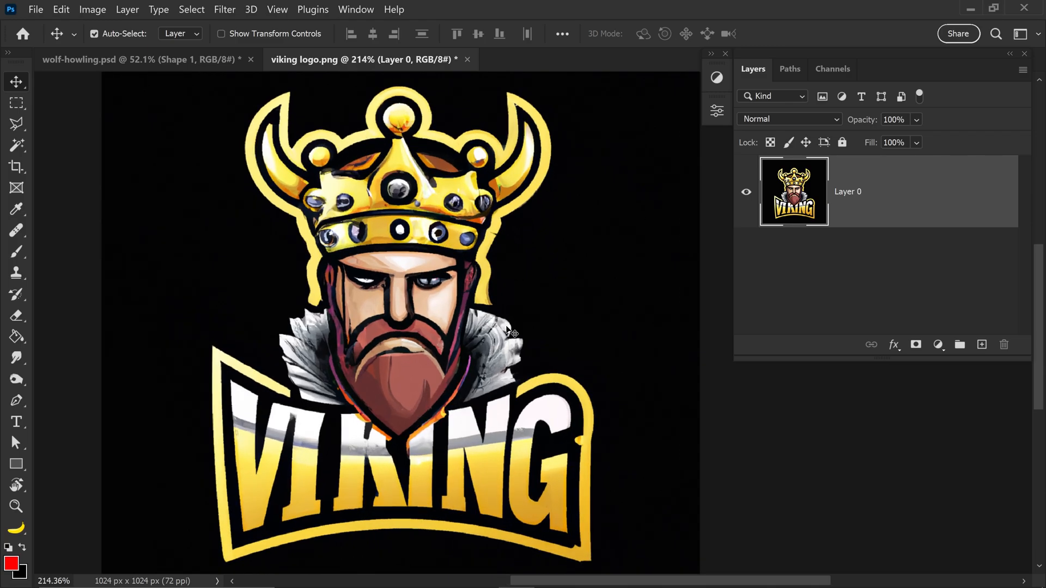
mouse_move(499, 340)
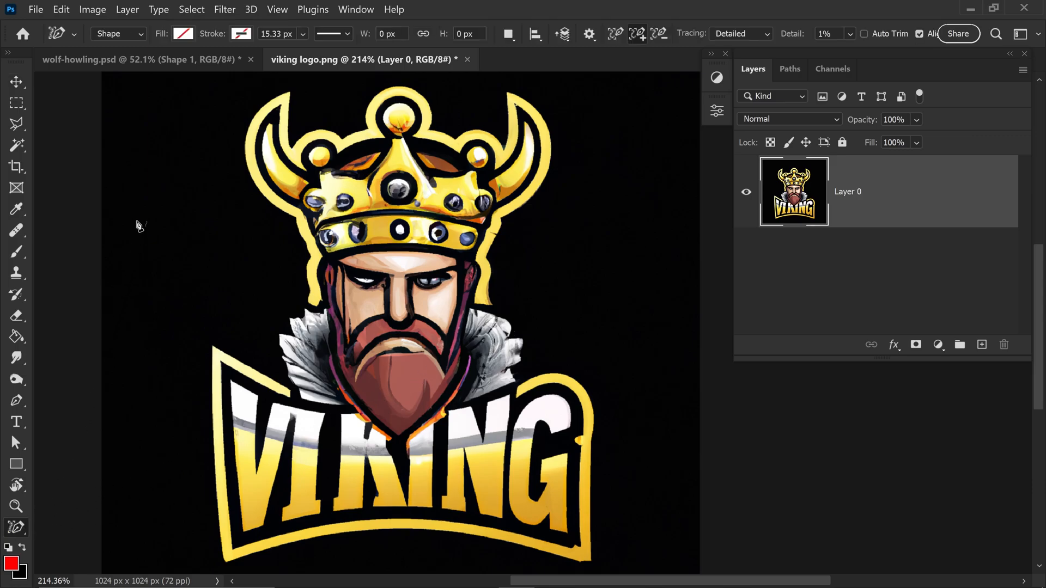
Step: Set the Content-Aware Tracing Tool to create Paths with Simplified tracing
click(118, 34)
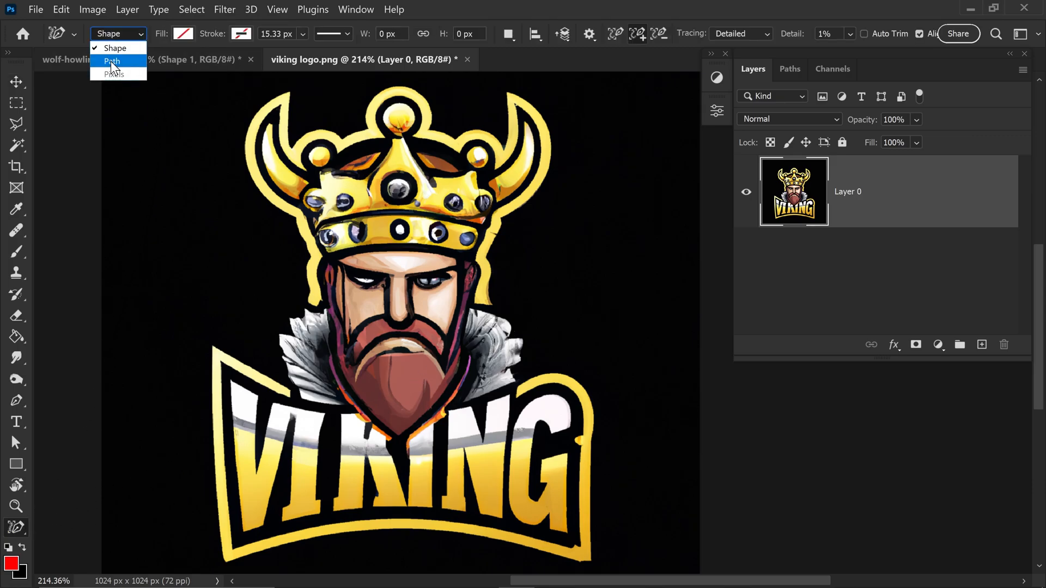
click(110, 61)
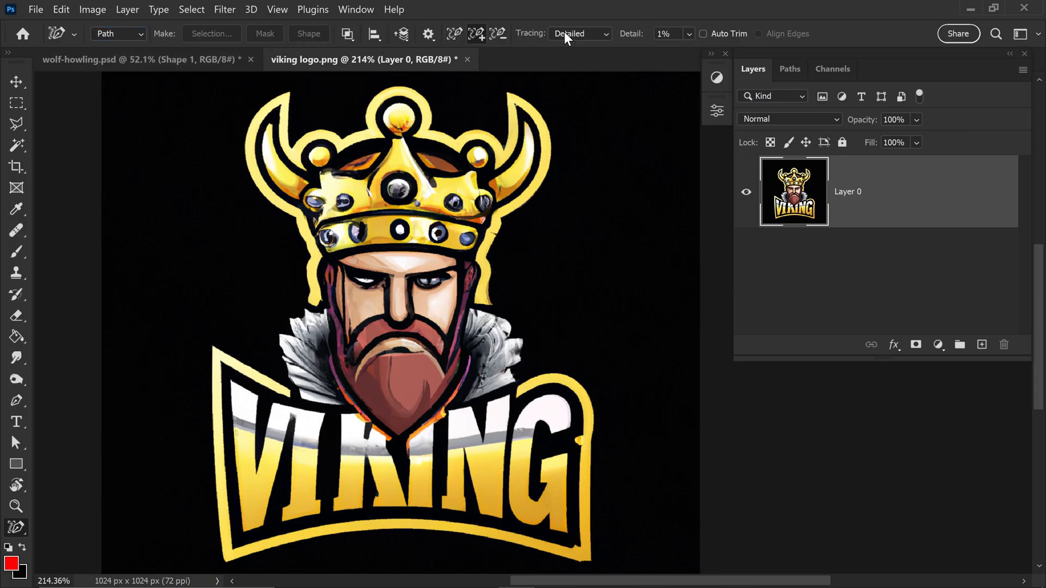
click(579, 32)
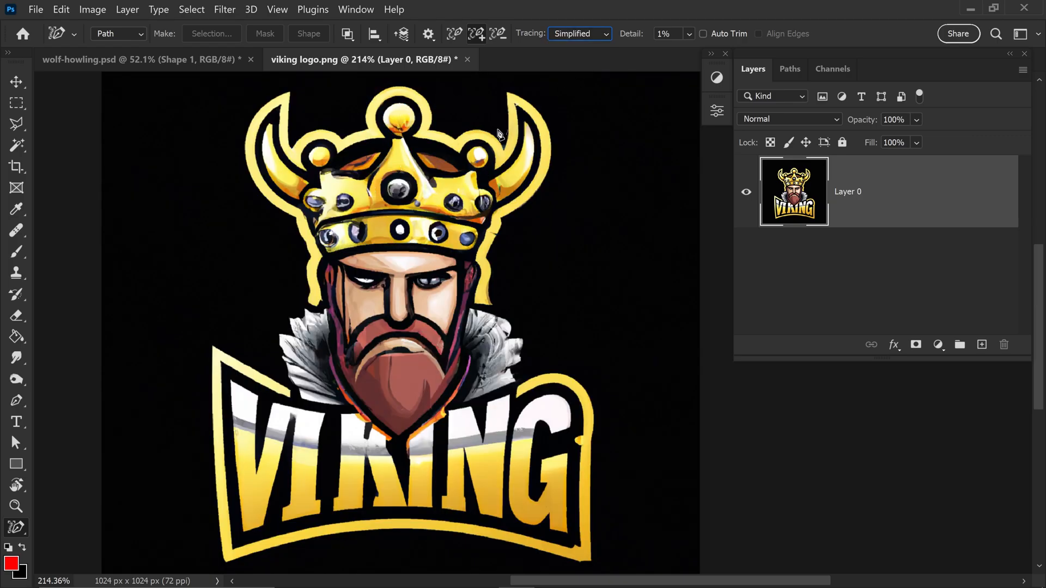
mouse_move(427, 95)
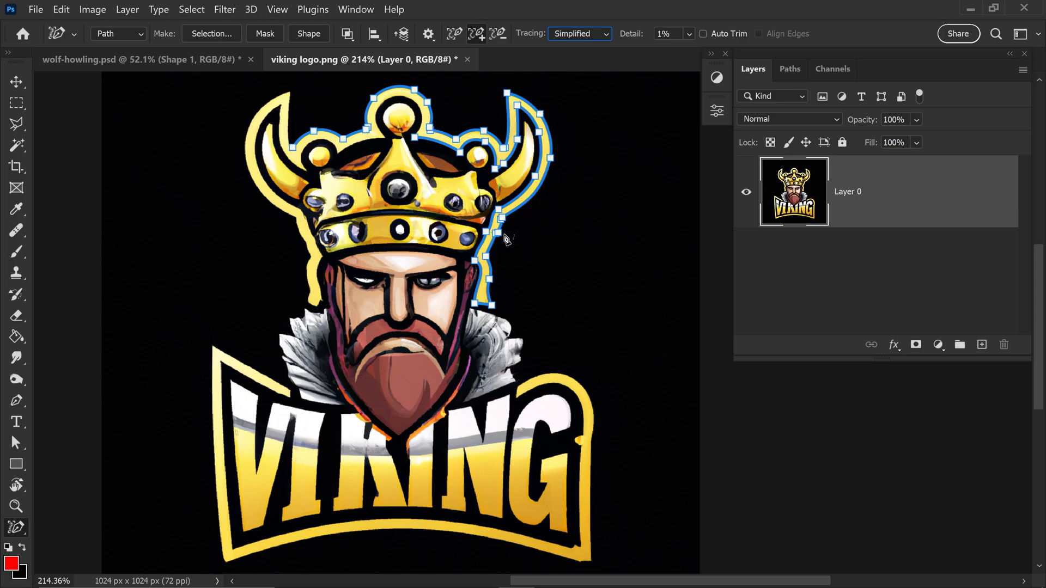
mouse_move(558, 216)
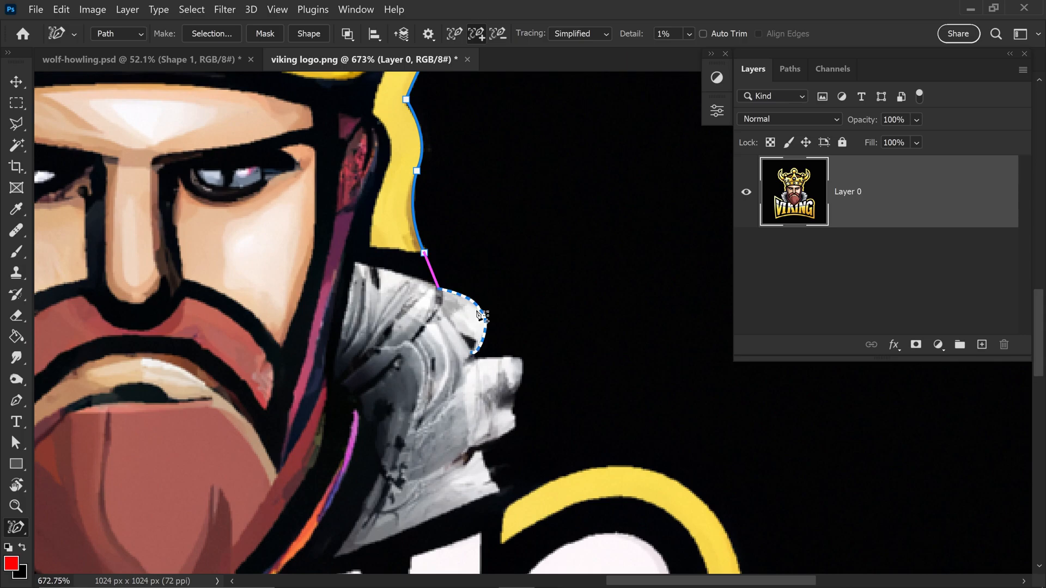
mouse_move(471, 305)
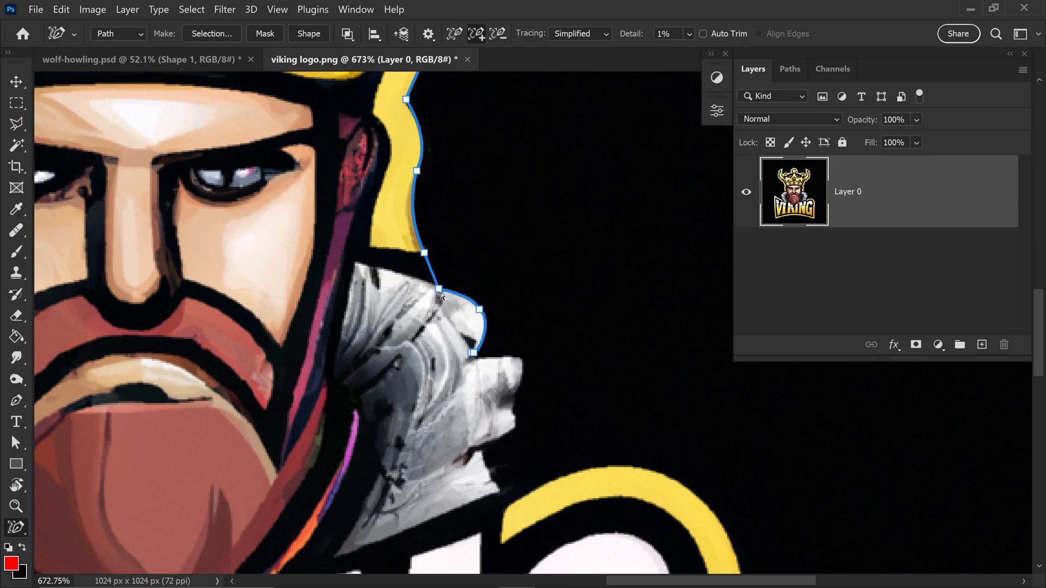
Step: Trace a path along the Viking logo's outer yellow edge from crown to fur collar
scroll(down, 3)
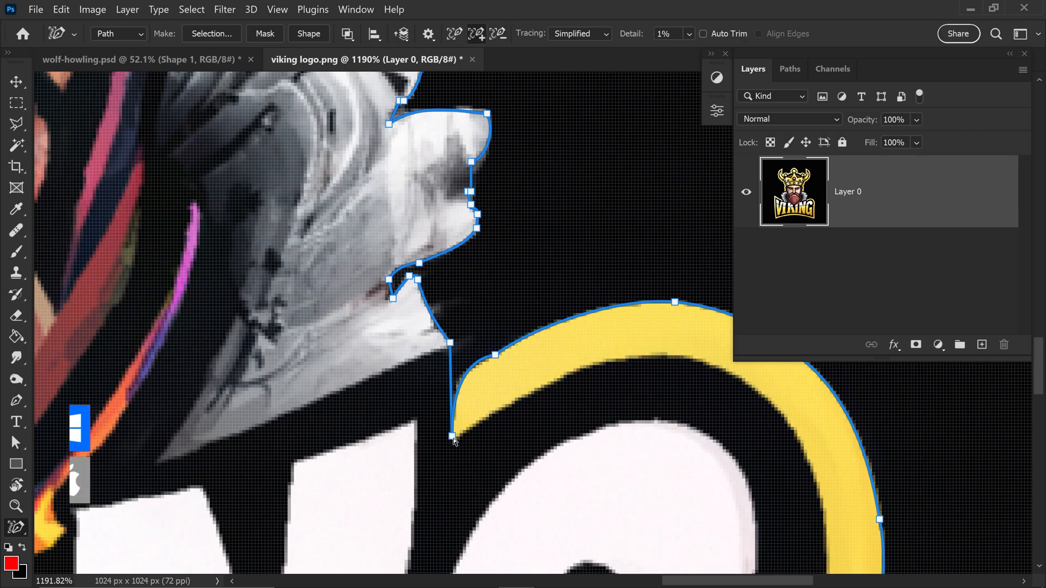
Step: Close the path around the logo and bend it along the fur with the Add Anchor Point Tool
key(Ctrl)
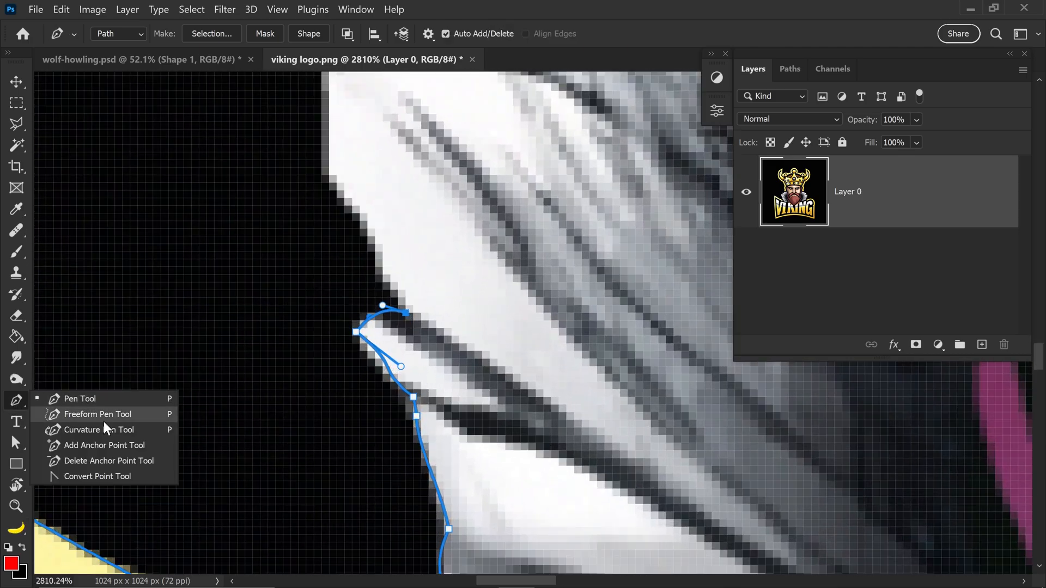
click(104, 446)
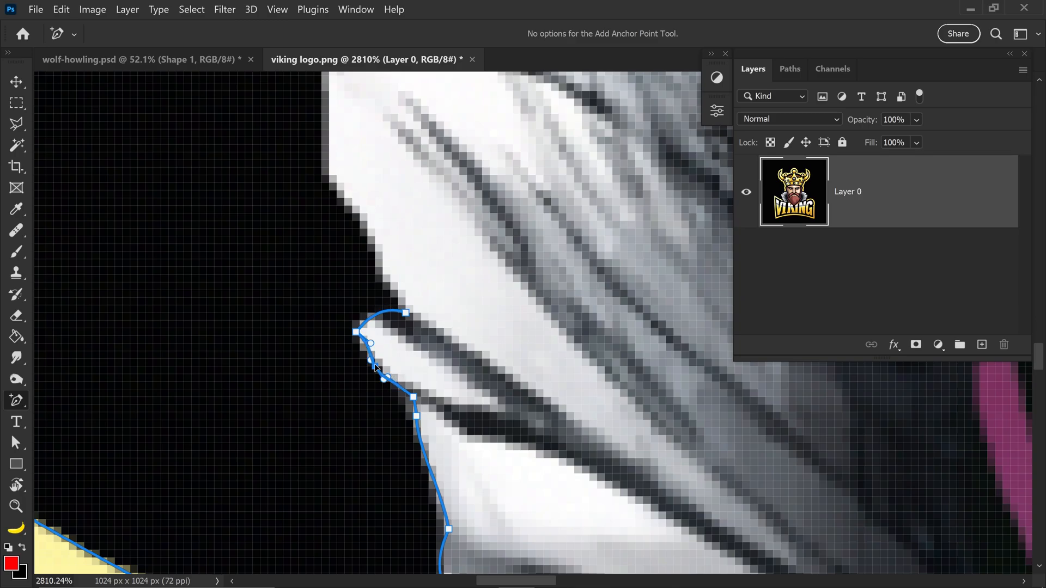
drag(406, 314, 377, 313)
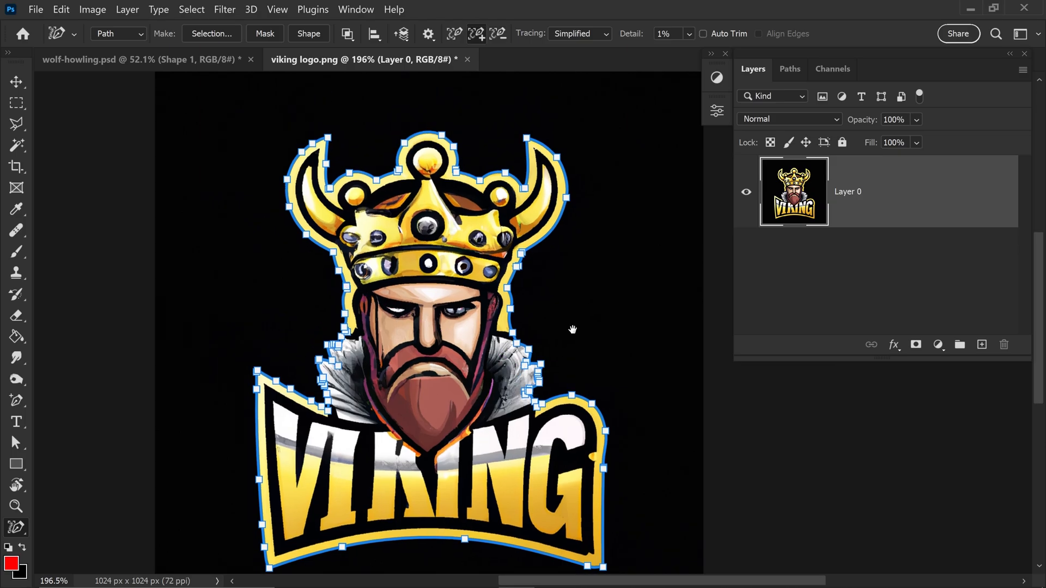
mouse_move(548, 241)
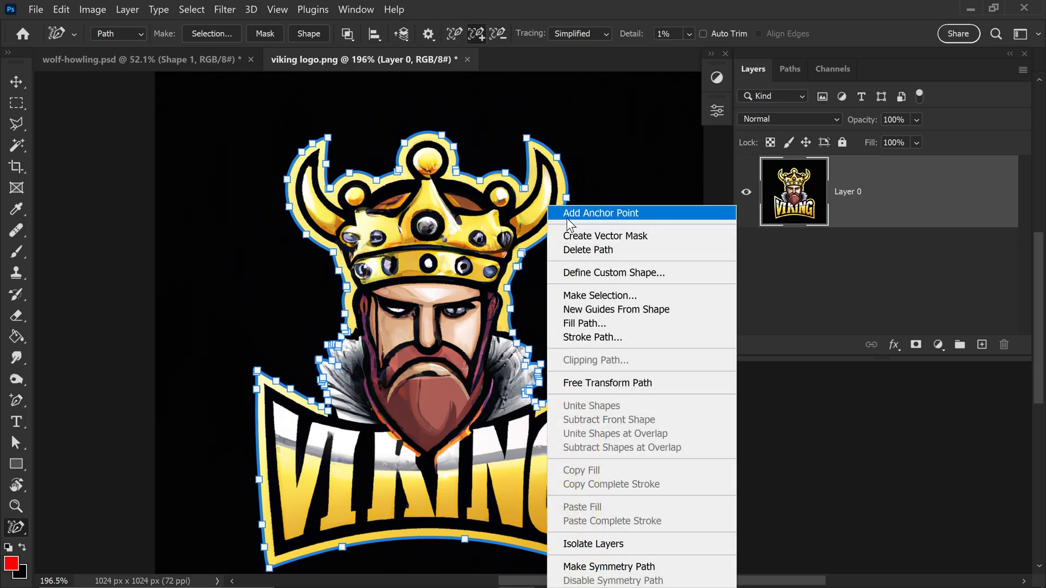
Step: Create a vector mask from the traced path and load its outline as a selection
click(606, 235)
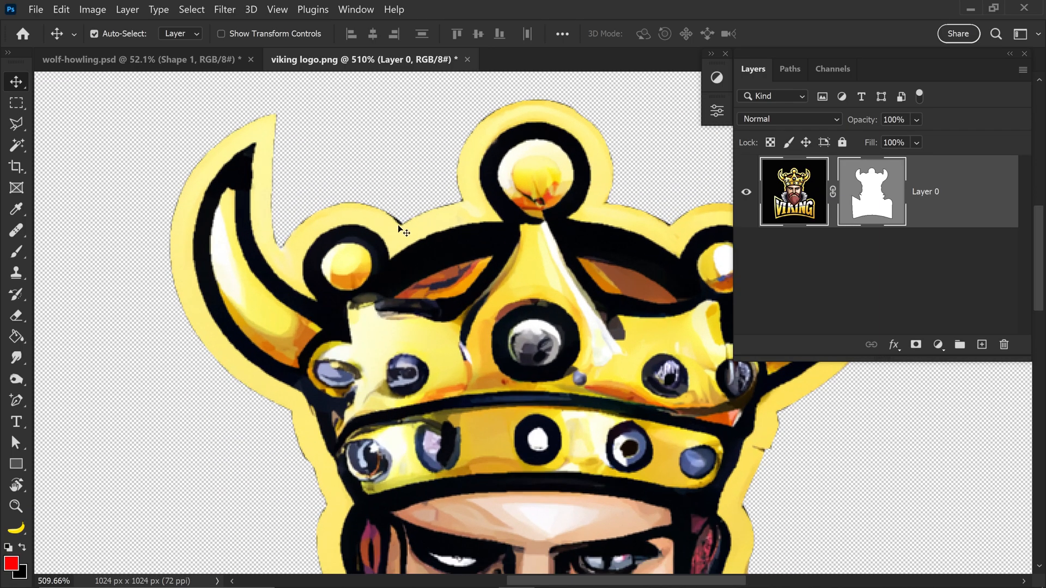
mouse_move(859, 223)
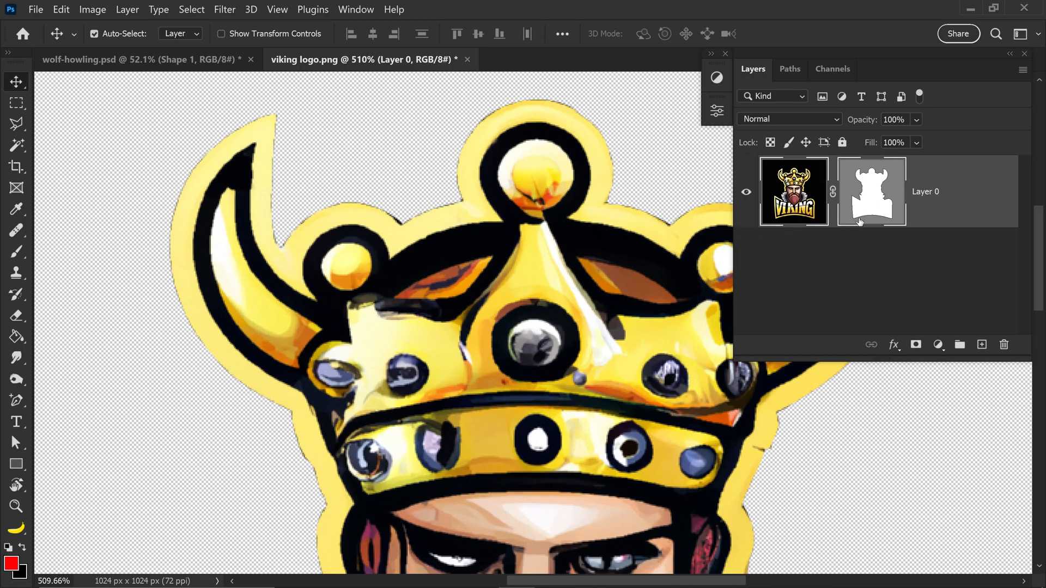
click(872, 191)
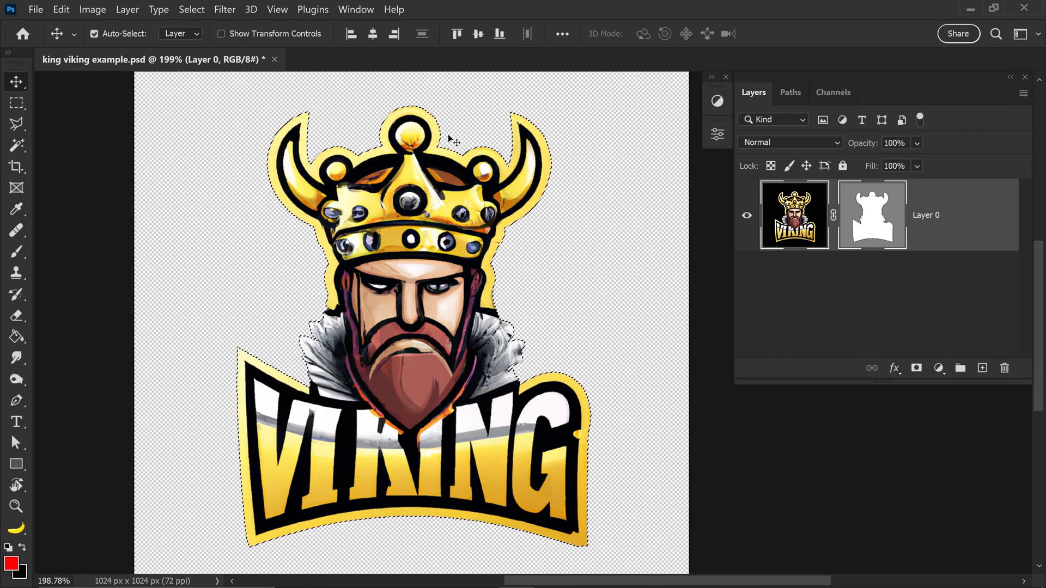
Step: Contract the selection via Select > Modify > Contract and confirm the pixel amount
click(191, 9)
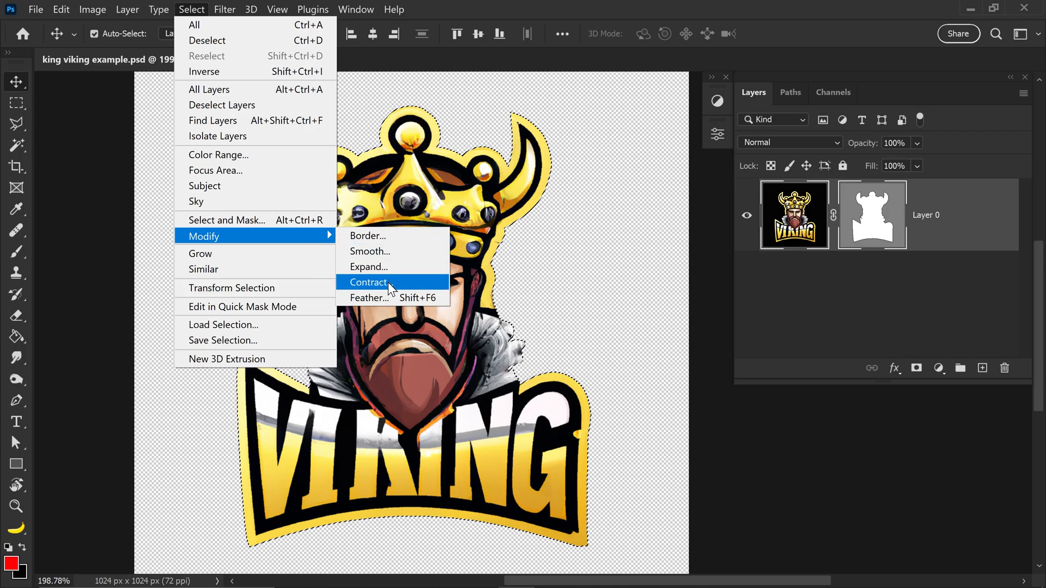
click(368, 282)
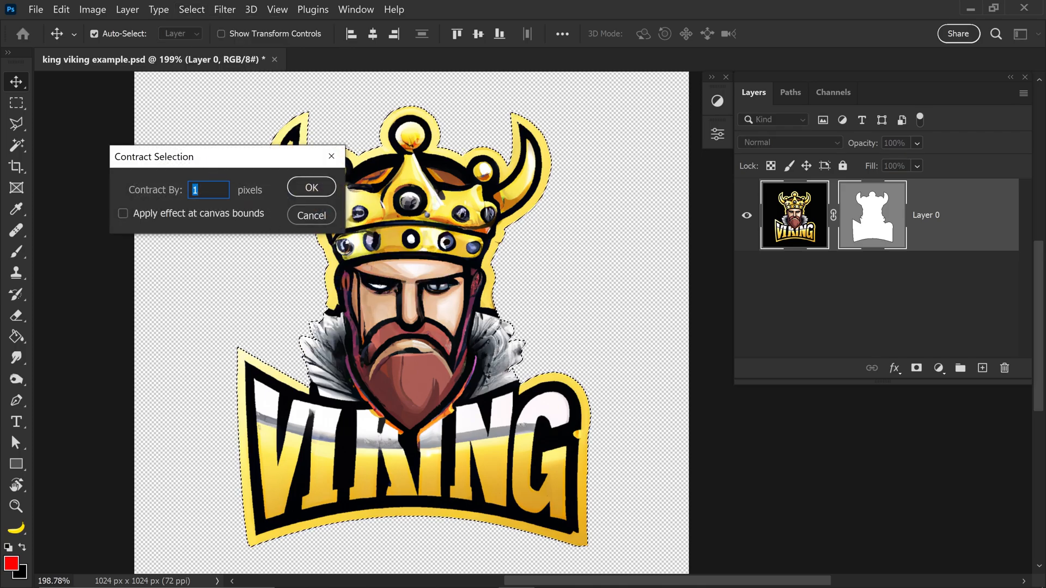
click(312, 188)
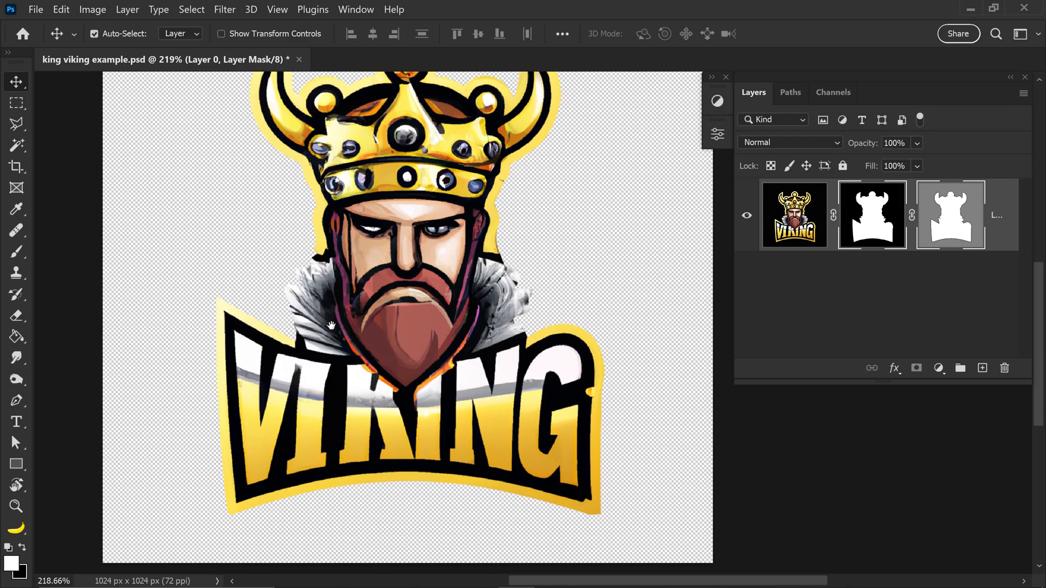
mouse_move(569, 327)
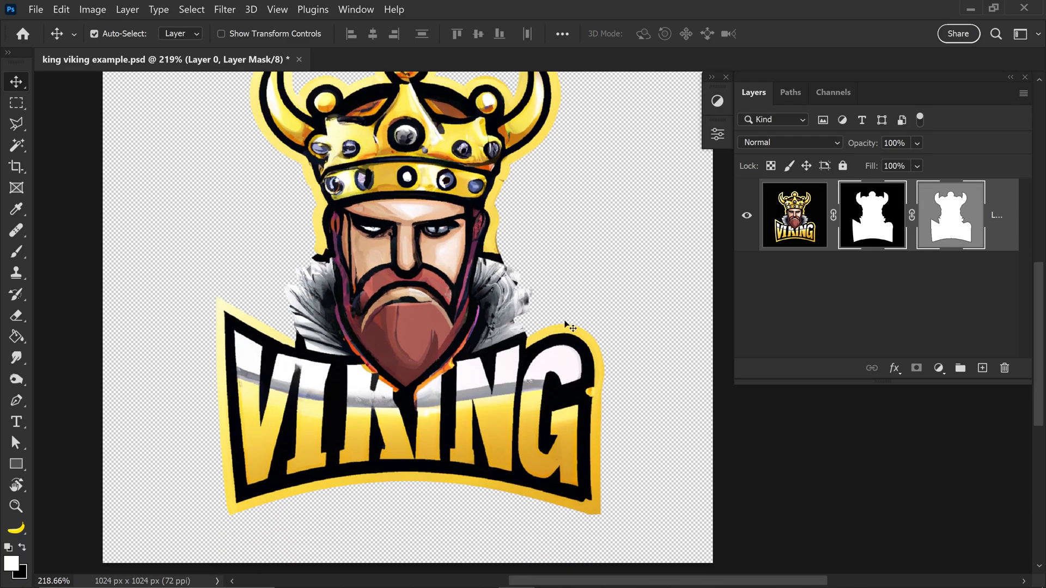